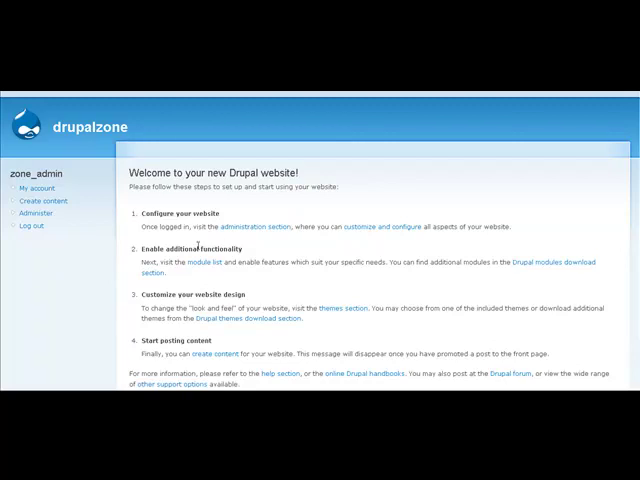
mouse_move(259, 226)
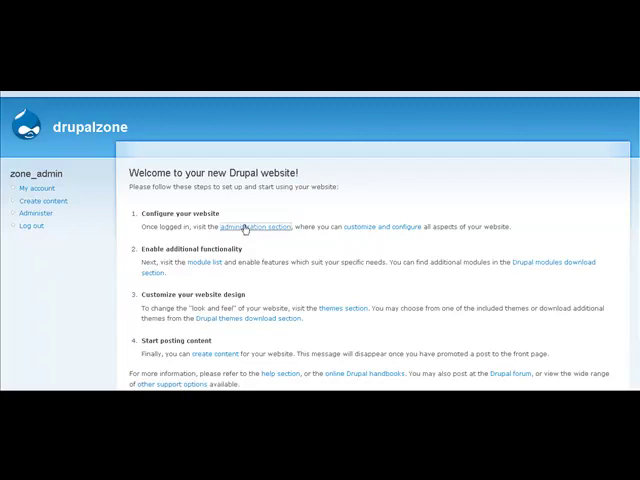
- Follow the welcome page's administration section link to the Administer overview
left_click(257, 226)
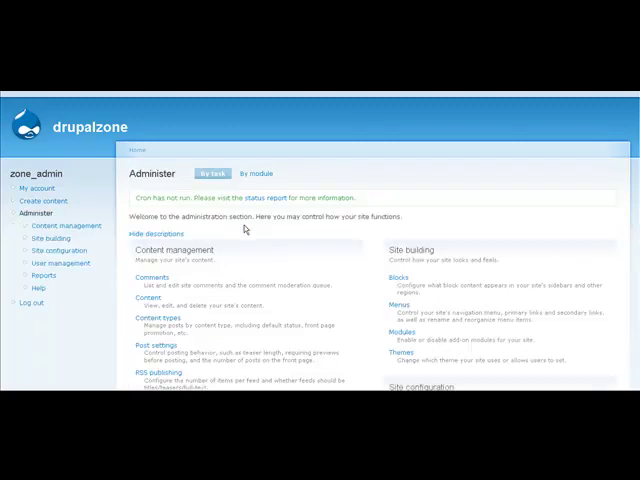
mouse_move(393, 278)
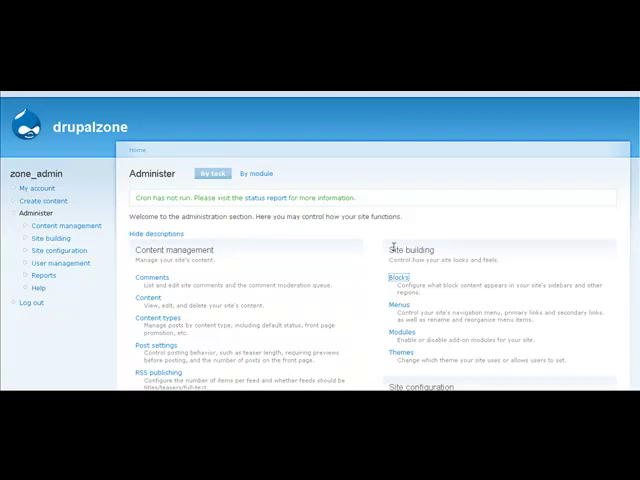
- Open Site building > Blocks and look over the region assignments and disabled blocks
left_click(396, 277)
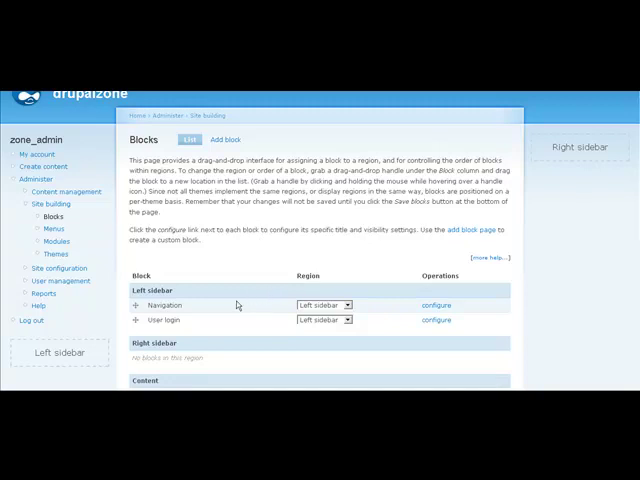
mouse_move(208, 258)
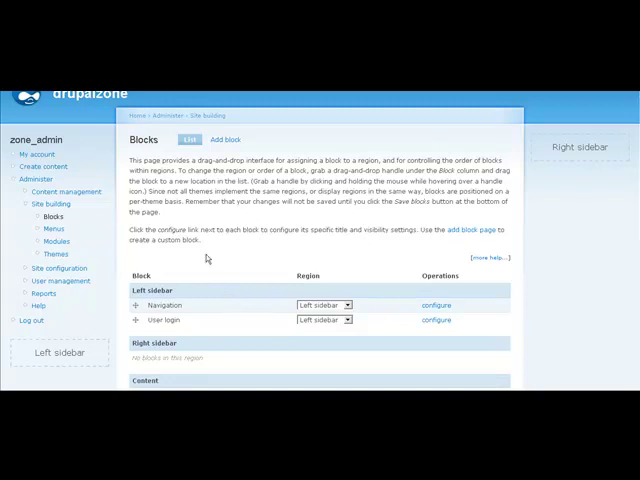
mouse_move(207, 245)
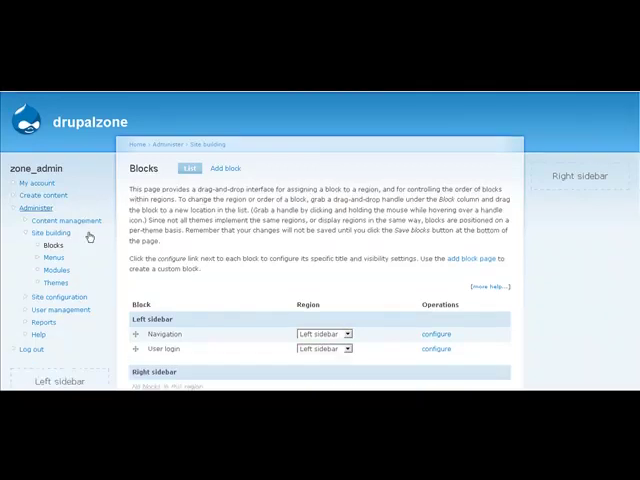
scroll("down", 3)
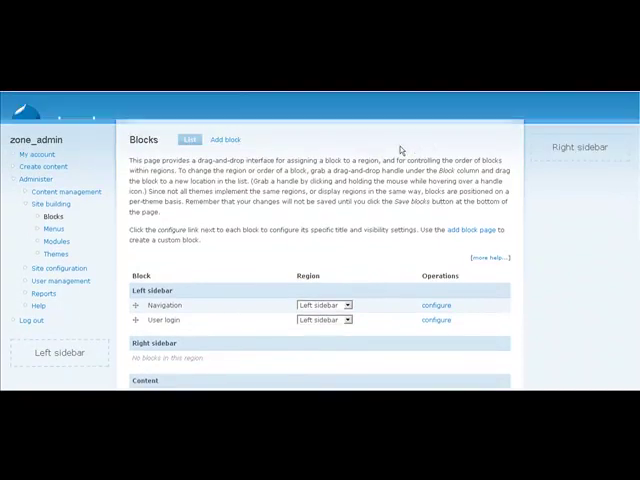
scroll("down", 3)
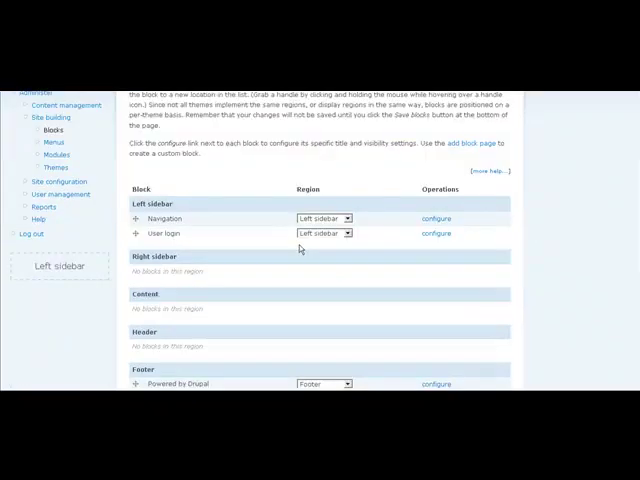
scroll("down", 3)
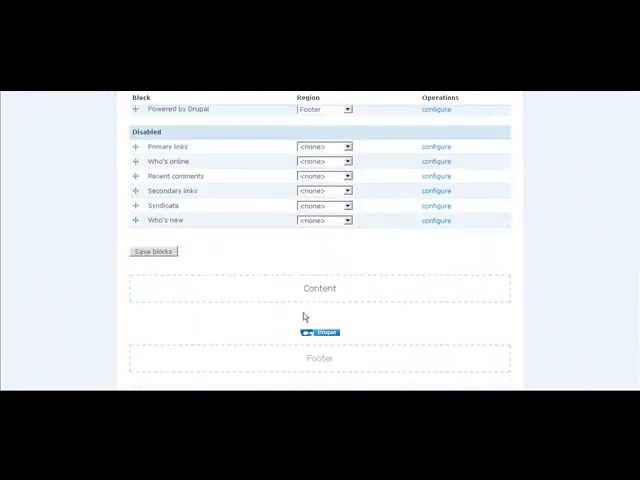
mouse_move(278, 300)
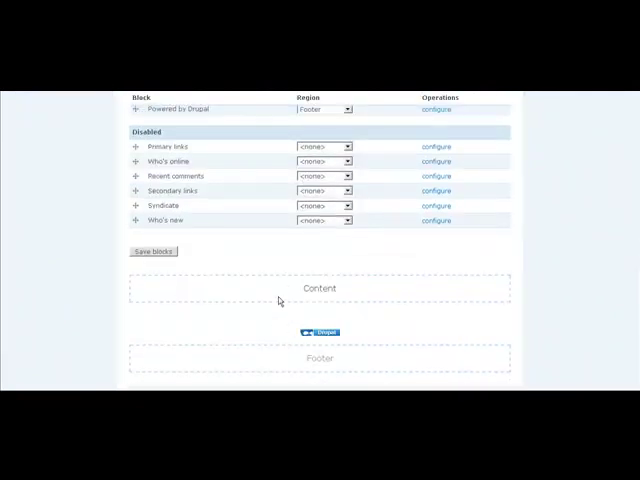
mouse_move(275, 257)
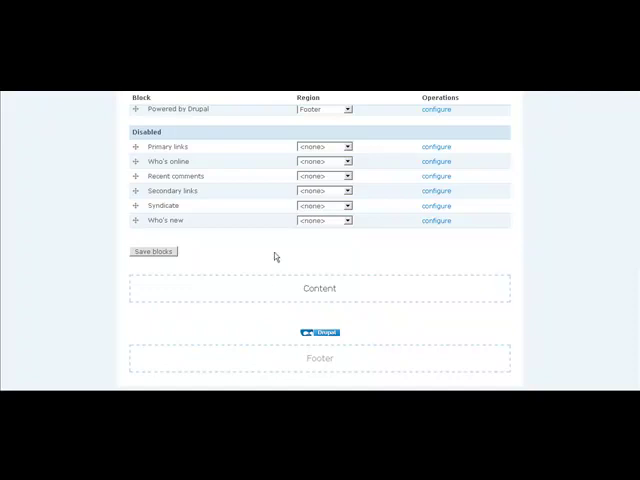
scroll("up", 3)
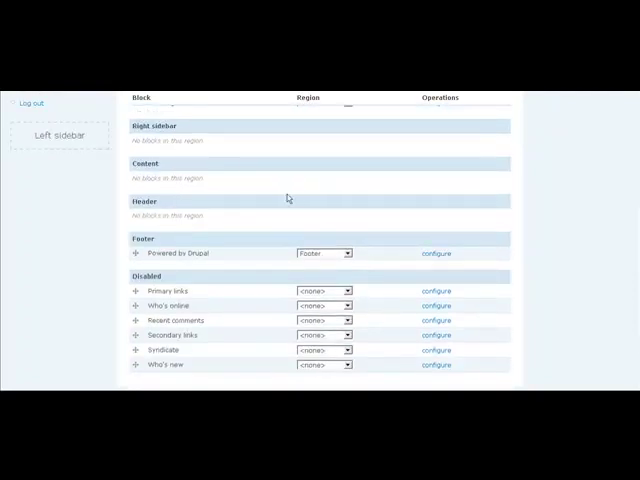
mouse_move(319, 173)
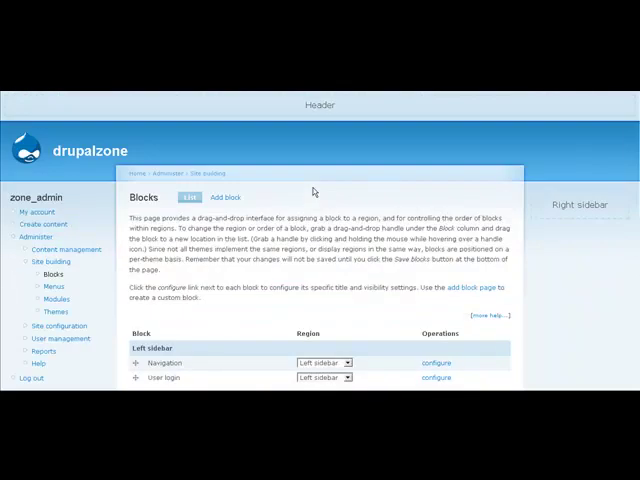
mouse_move(273, 140)
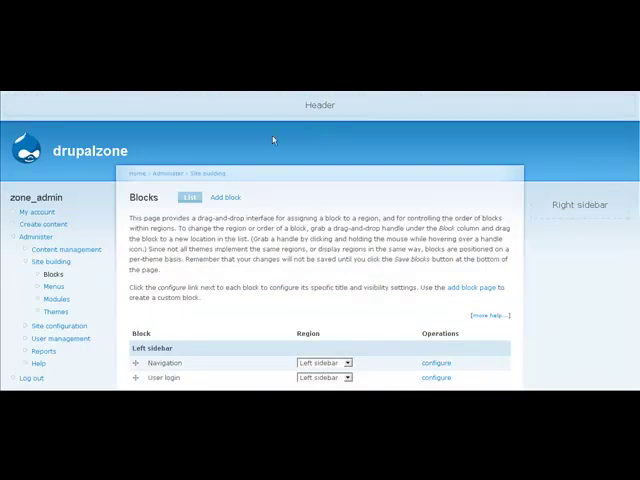
mouse_move(383, 257)
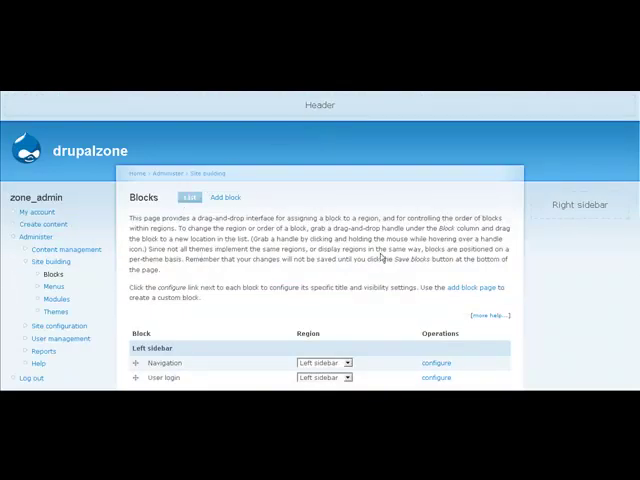
scroll("down", 3)
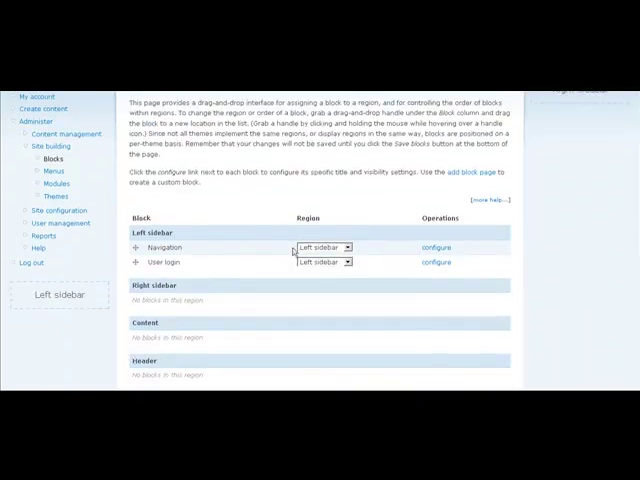
mouse_move(185, 250)
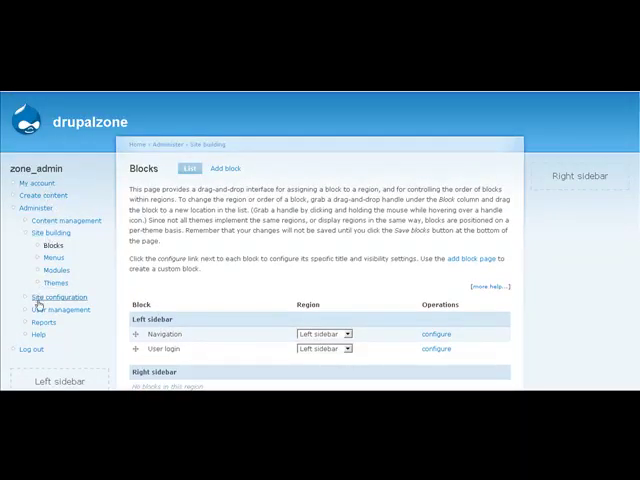
scroll("up", 3)
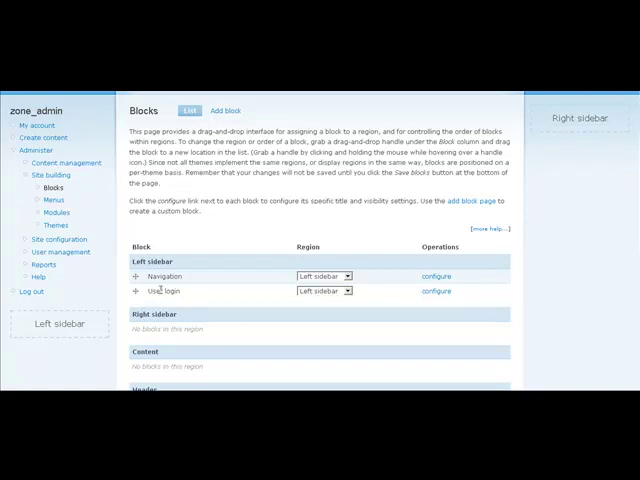
scroll("down", 3)
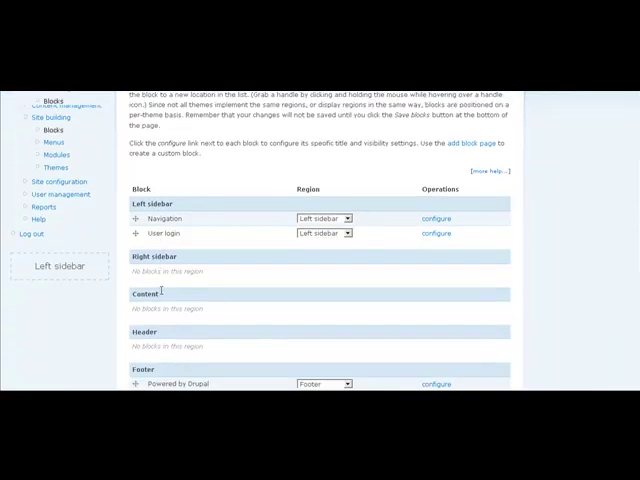
scroll("down", 3)
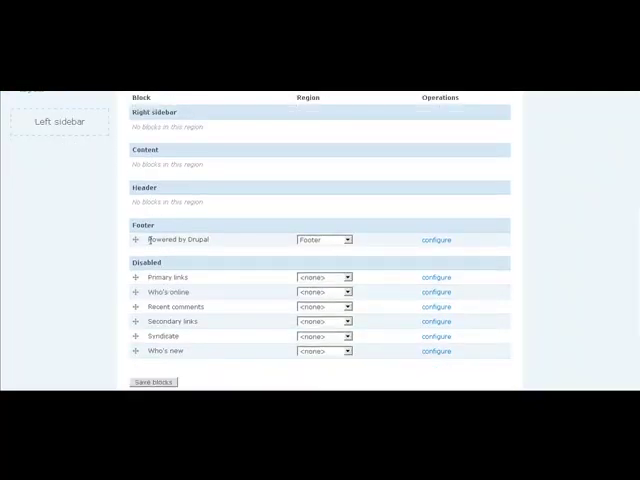
scroll("down", 3)
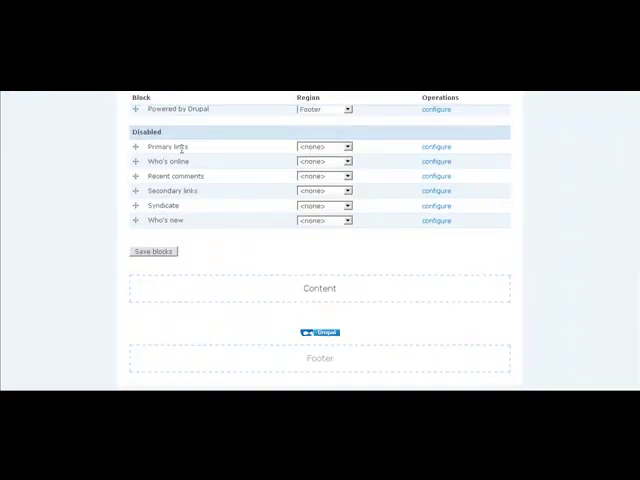
mouse_move(209, 186)
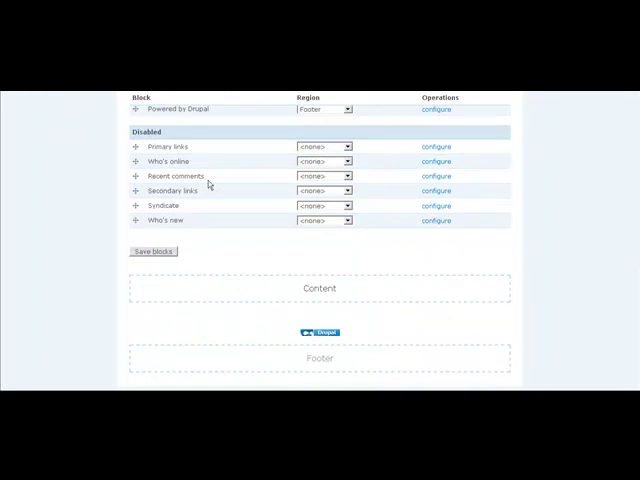
scroll("up", 3)
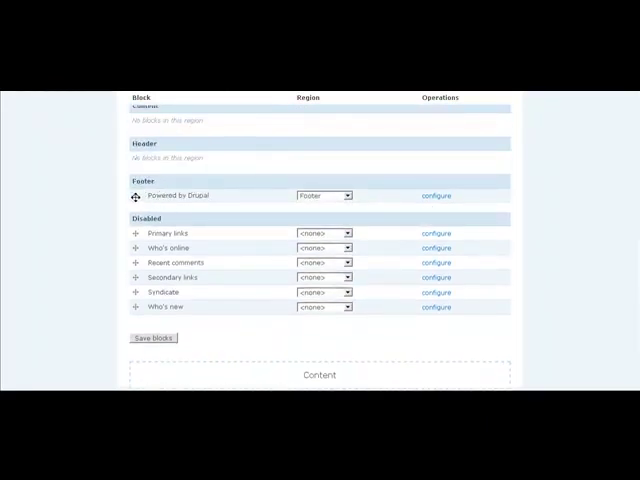
- Move the Powered by Drupal block from Footer into the Header region, unsaved
scroll("up", 3)
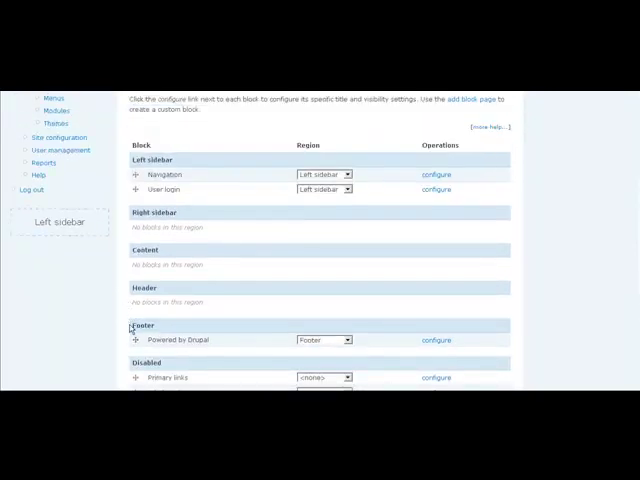
left_click_drag(135, 339, 135, 302)
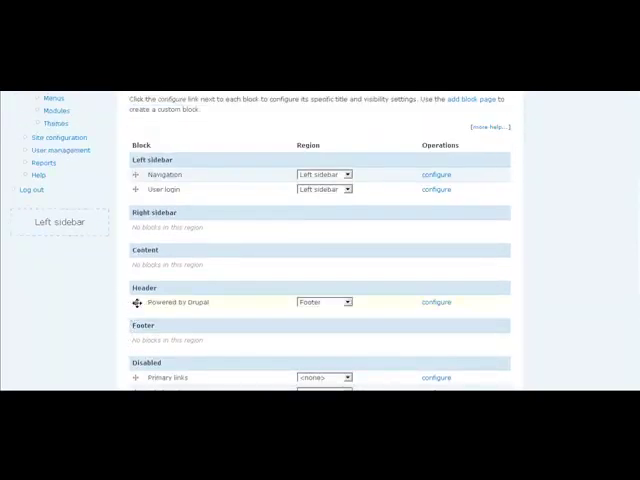
left_click_drag(137, 302, 137, 227)
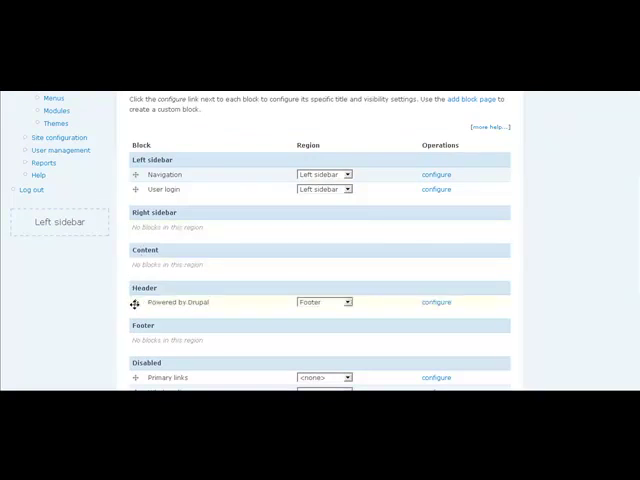
left_click(323, 302)
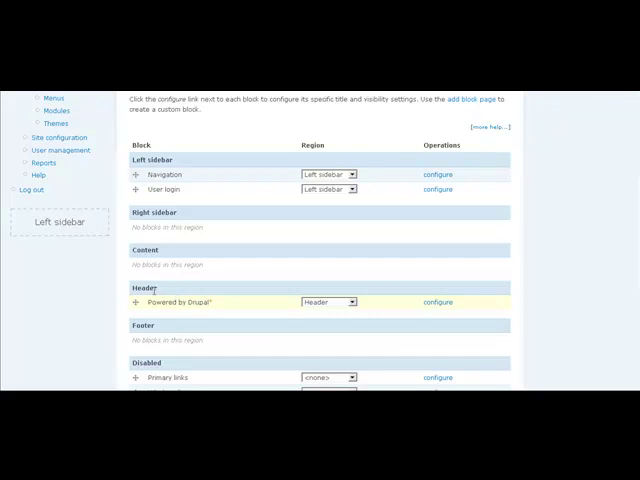
mouse_move(291, 310)
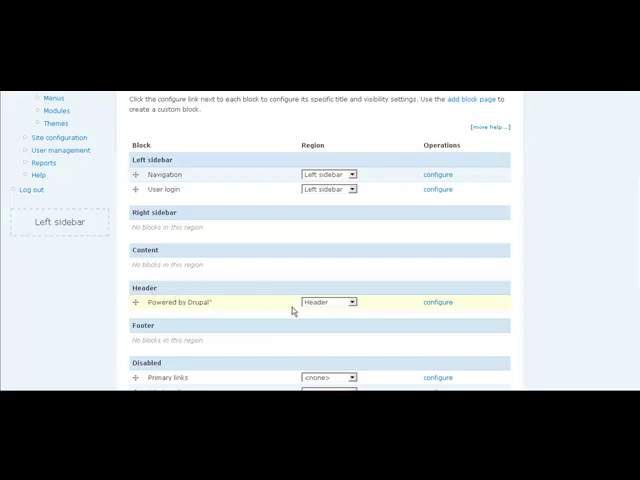
mouse_move(333, 306)
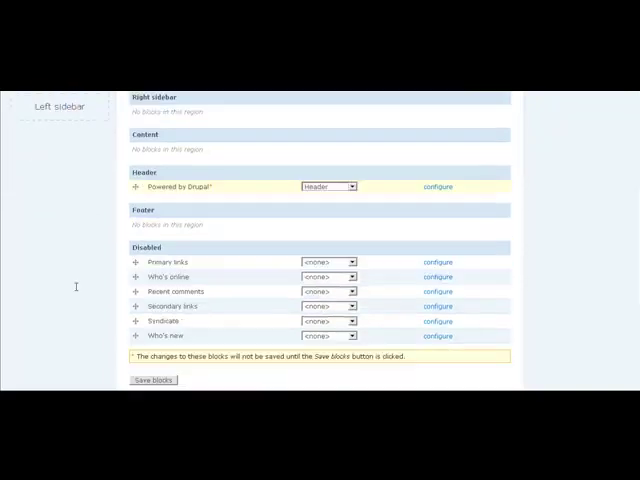
scroll("down", 3)
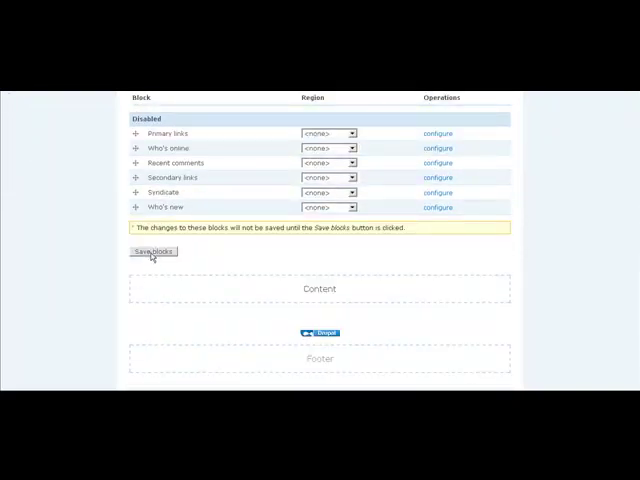
mouse_move(204, 192)
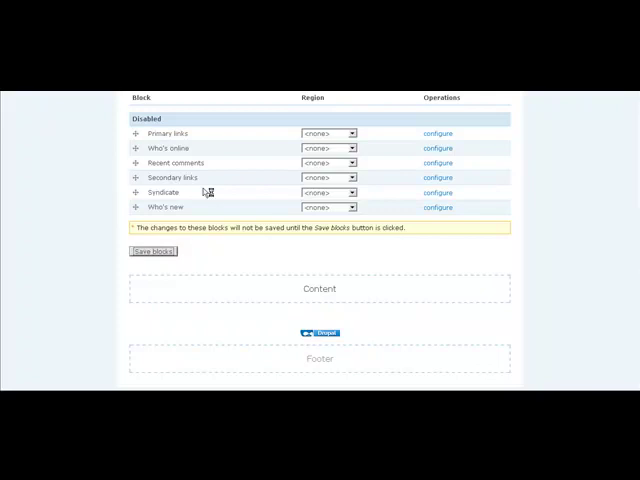
- Save the blocks so Powered by Drupal stays in Header, confirming the update message
left_click(152, 251)
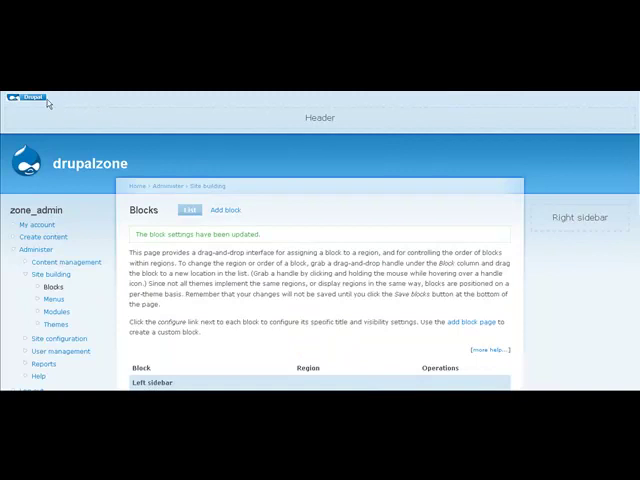
scroll("down", 3)
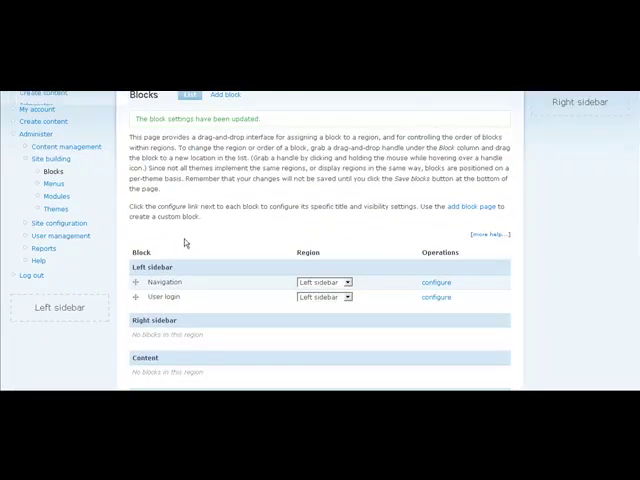
scroll("down", 3)
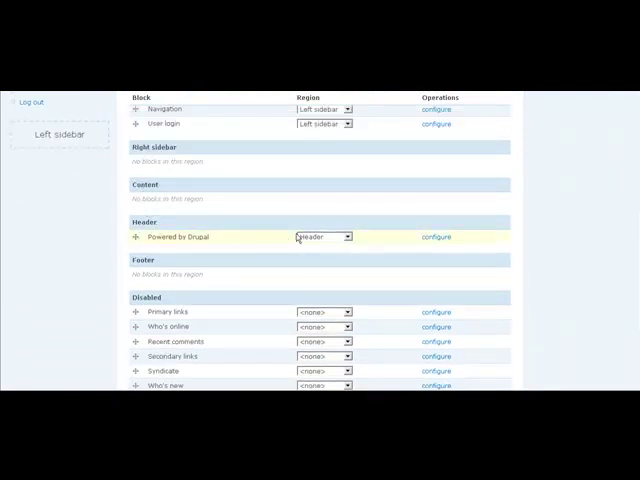
- Set Powered by Drupal's region back to Footer and save the blocks
left_click(347, 236)
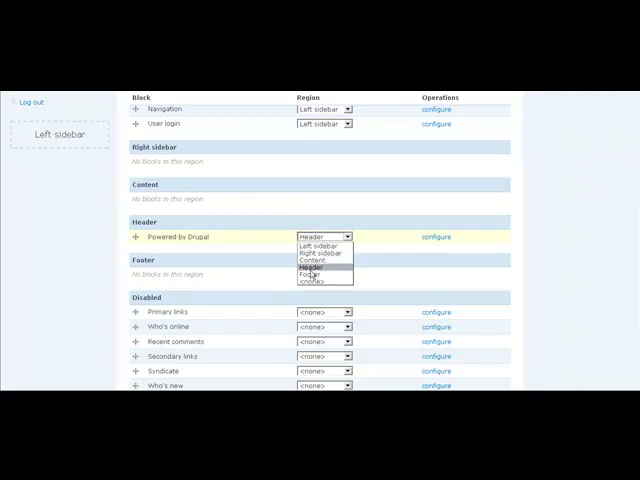
left_click(310, 276)
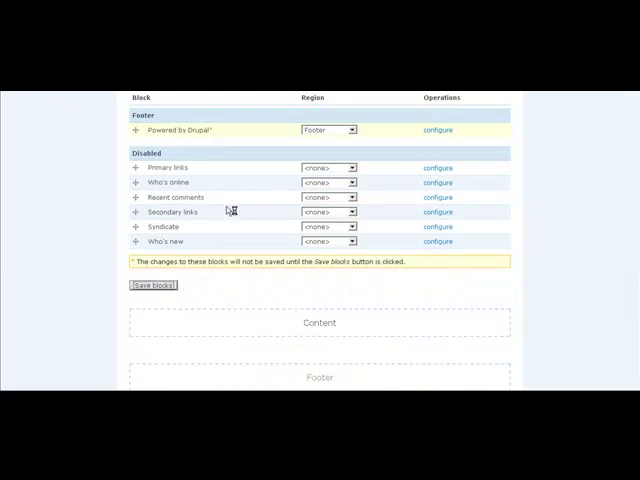
mouse_move(228, 208)
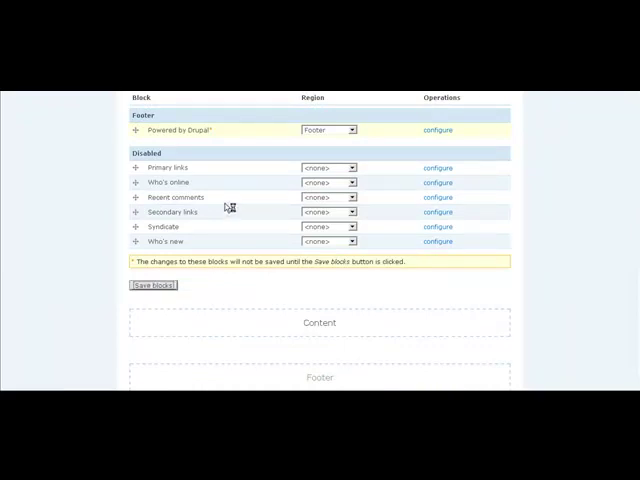
left_click(153, 285)
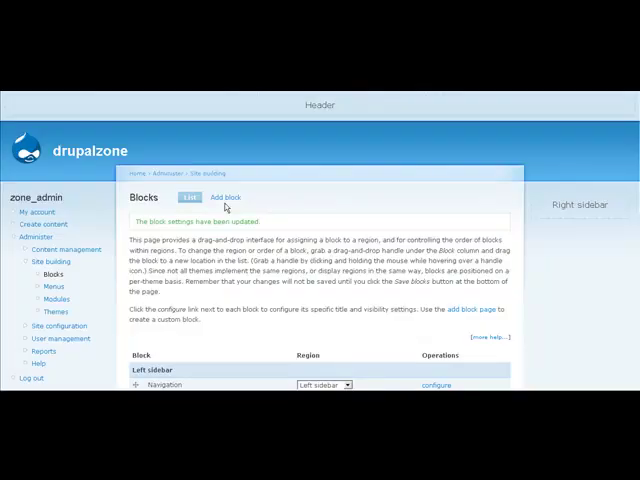
scroll("down", 3)
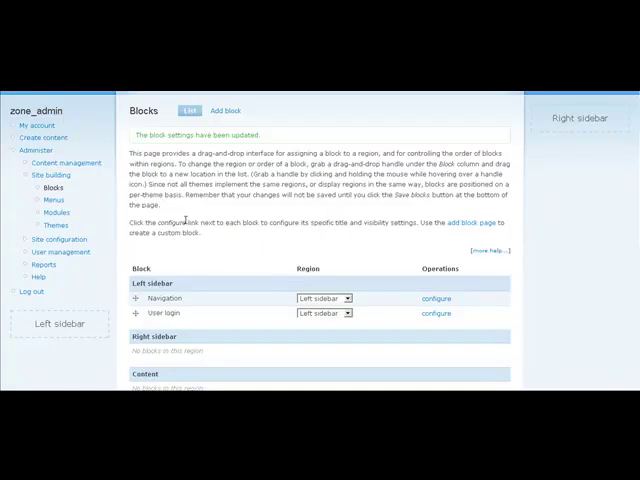
scroll("down", 3)
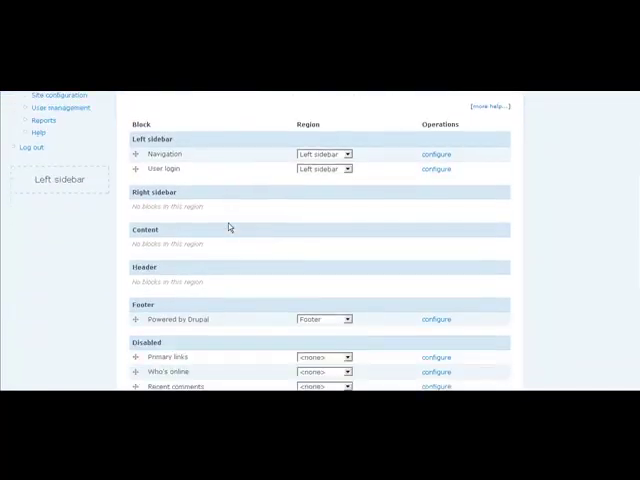
scroll("down", 3)
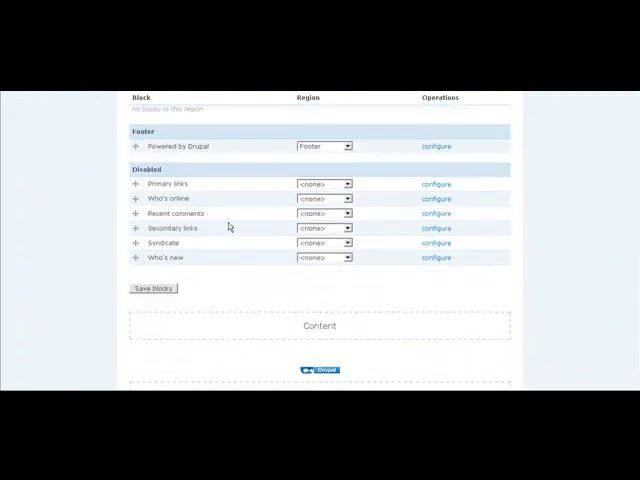
left_click(153, 288)
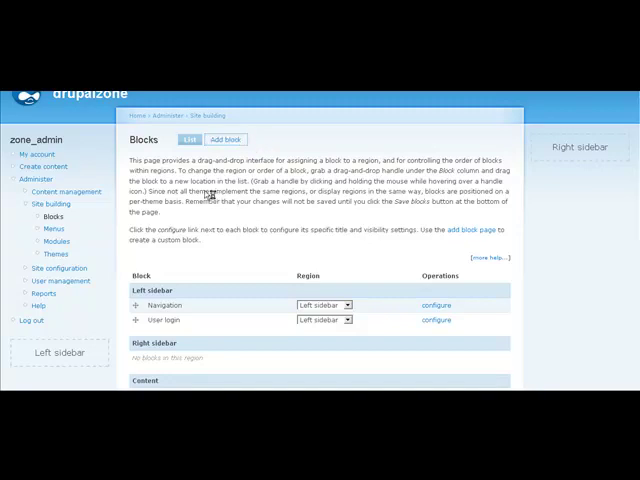
left_click(225, 139)
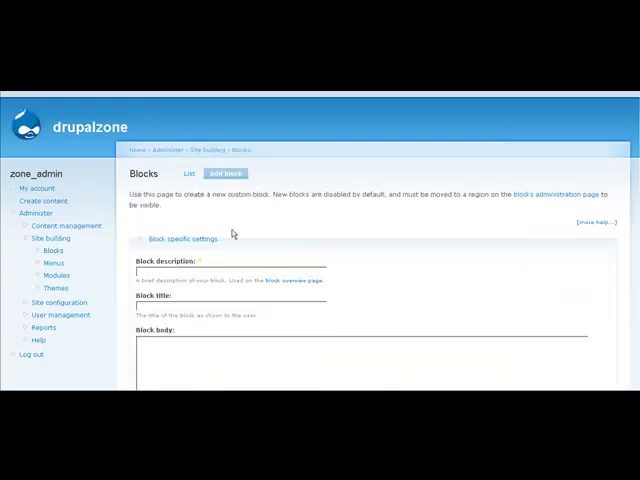
scroll("down", 3)
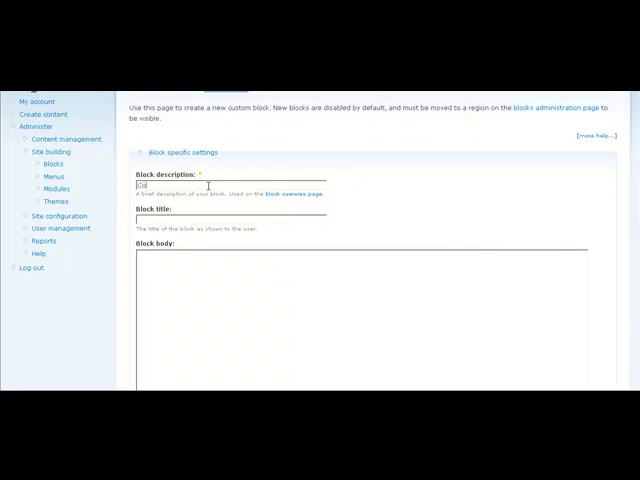
type("Contact Jim")
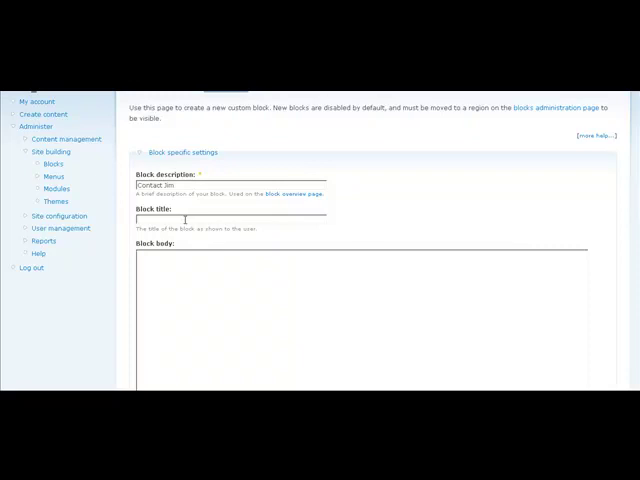
type("Contact Jim at")
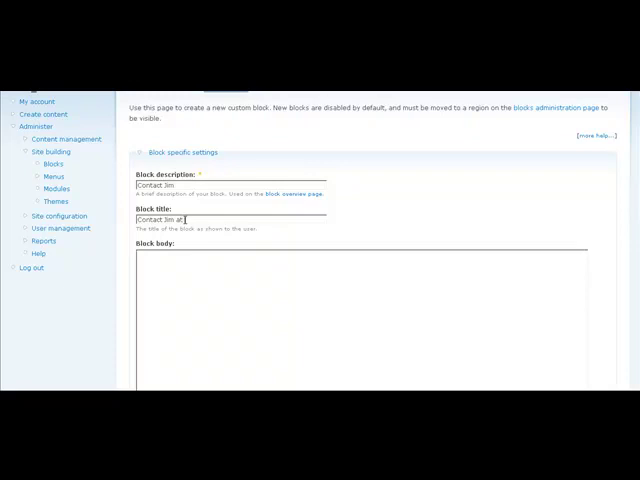
type("anthony M")
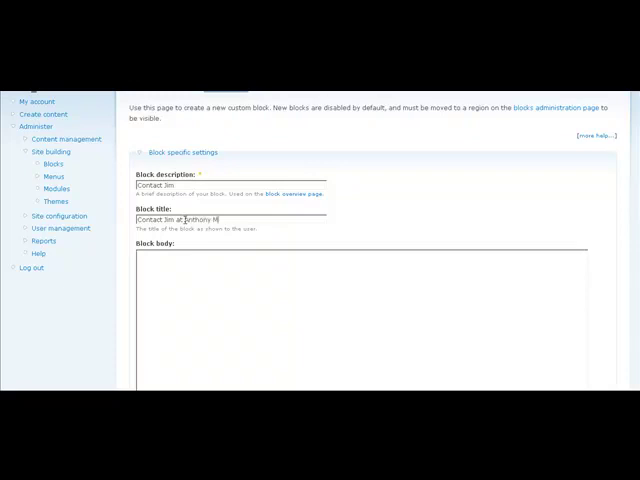
type("edia")
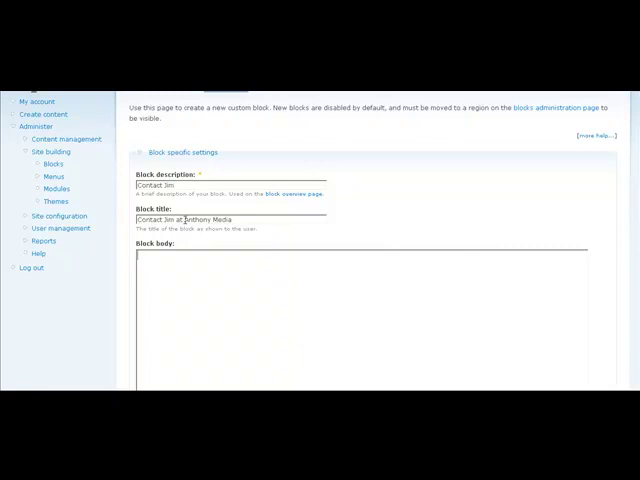
type("413")
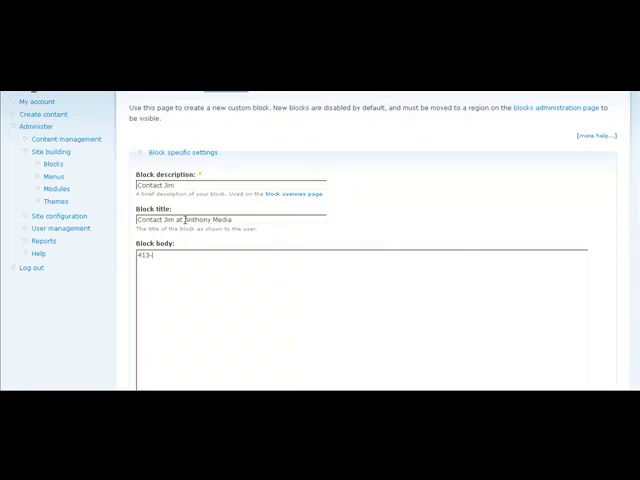
type("-639-03")
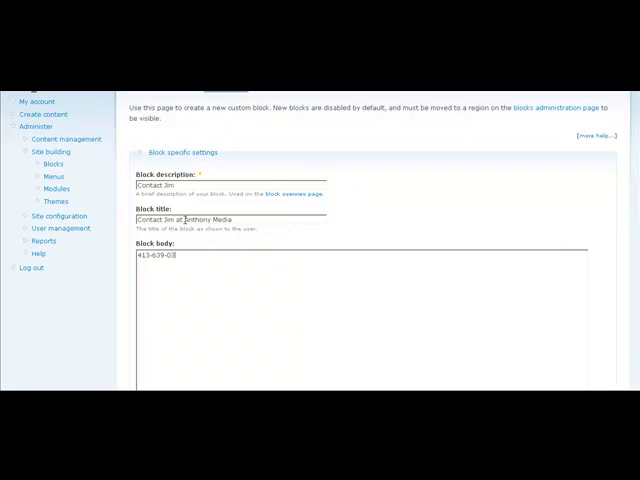
type("13")
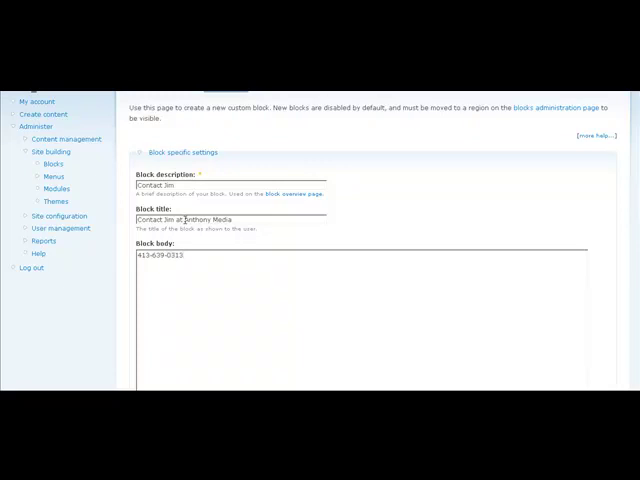
- Save the Contact Jim custom block from the bottom of the Add block form
scroll("down", 3)
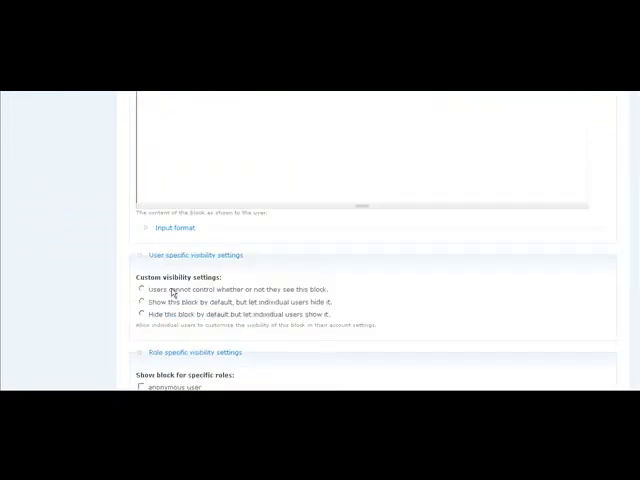
scroll("down", 3)
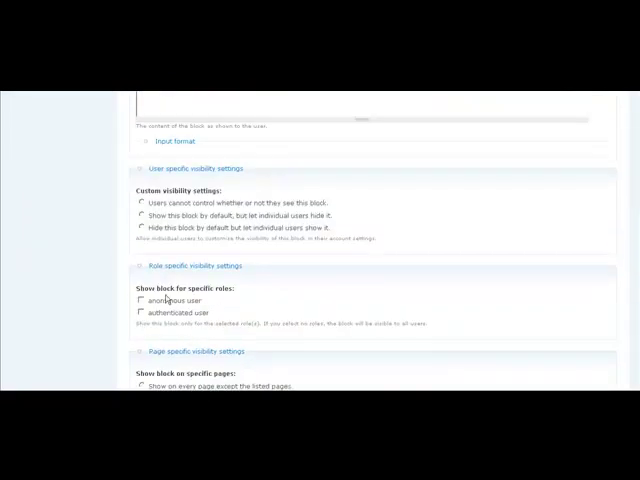
scroll("down", 3)
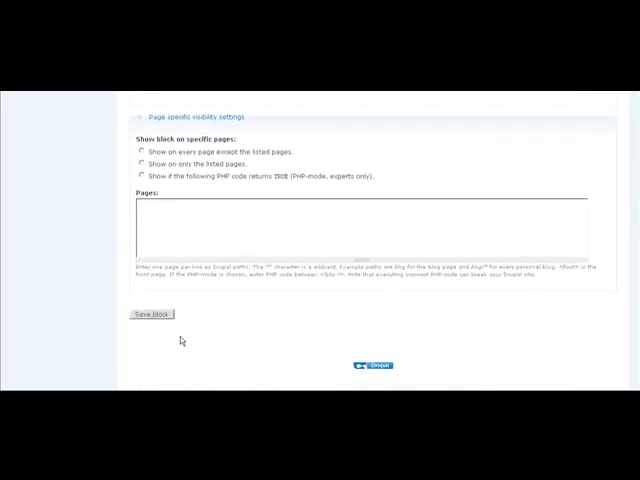
left_click(150, 314)
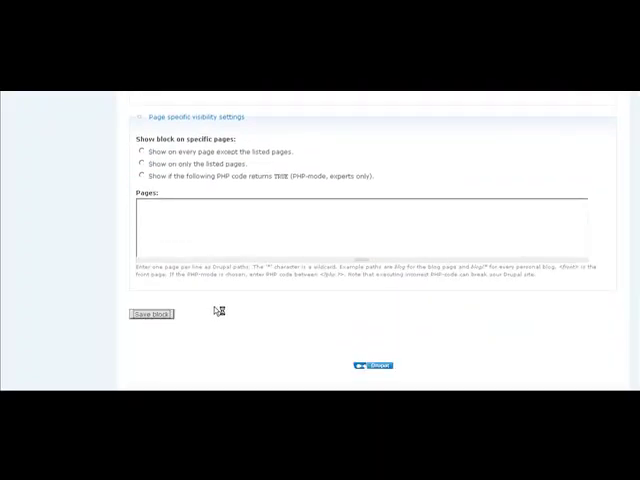
left_click(150, 313)
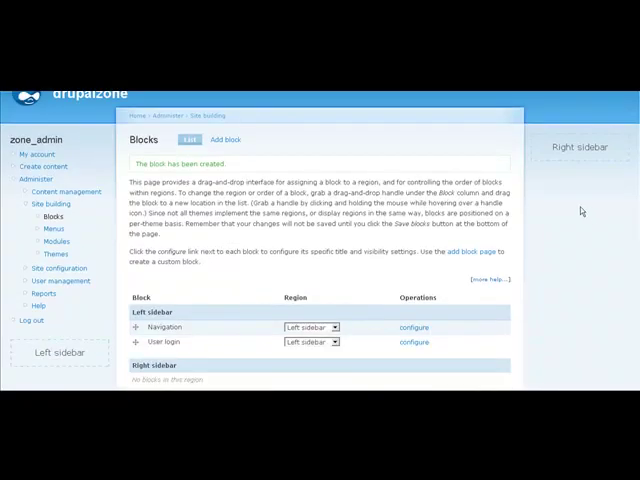
- Assign the Contact Jim block to the Right sidebar region and save the blocks
scroll("down", 3)
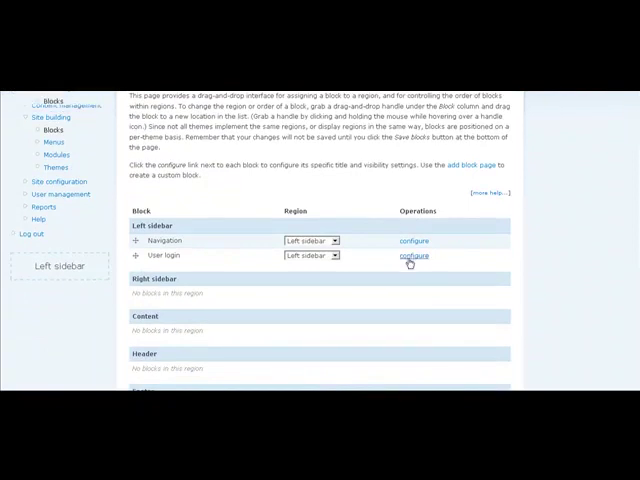
scroll("down", 3)
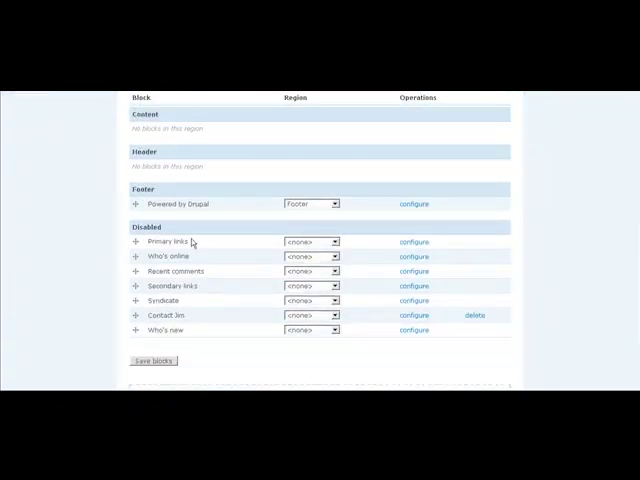
mouse_move(174, 321)
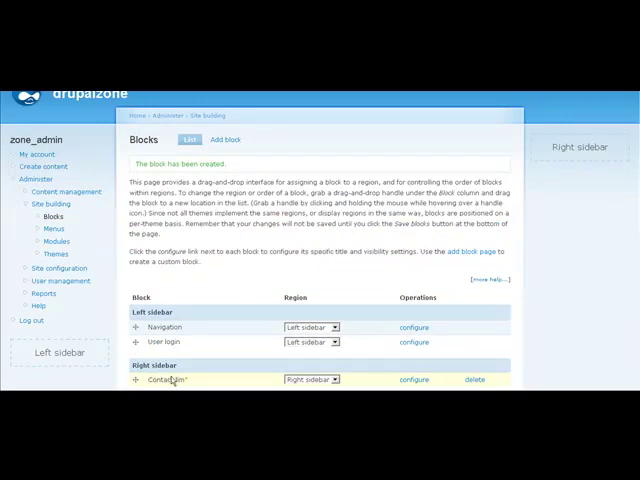
scroll("down", 3)
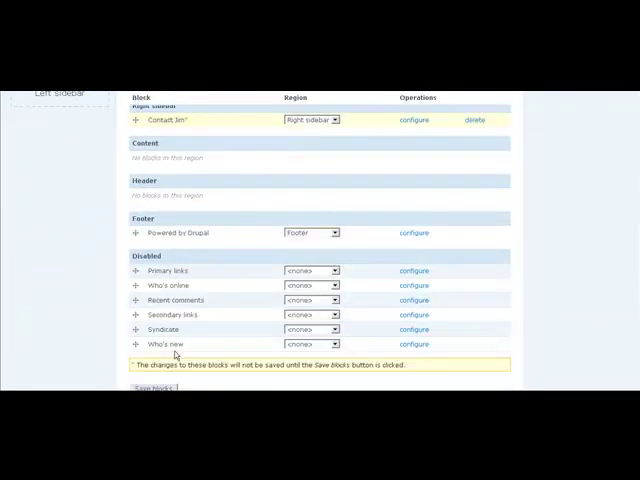
scroll("down", 3)
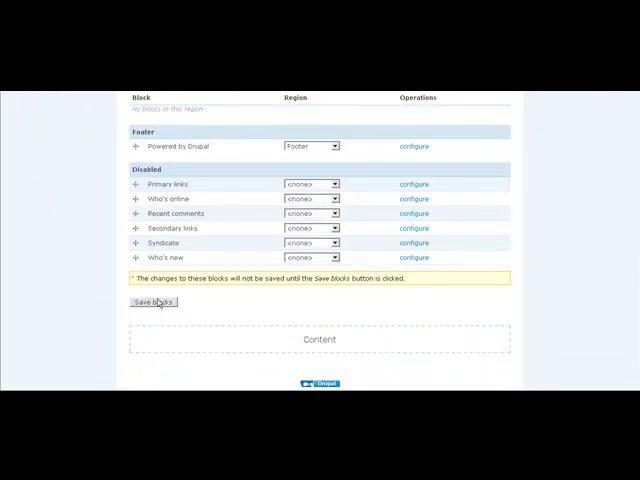
mouse_move(276, 297)
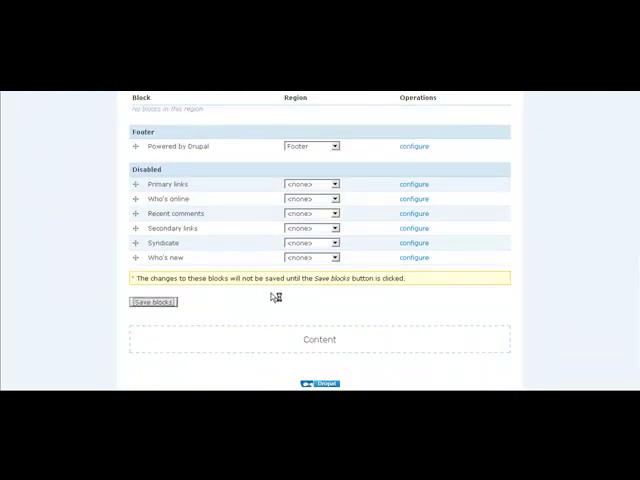
left_click(152, 301)
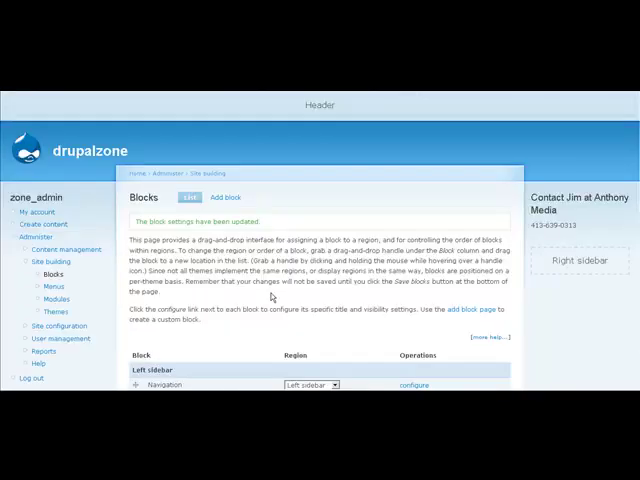
mouse_move(273, 296)
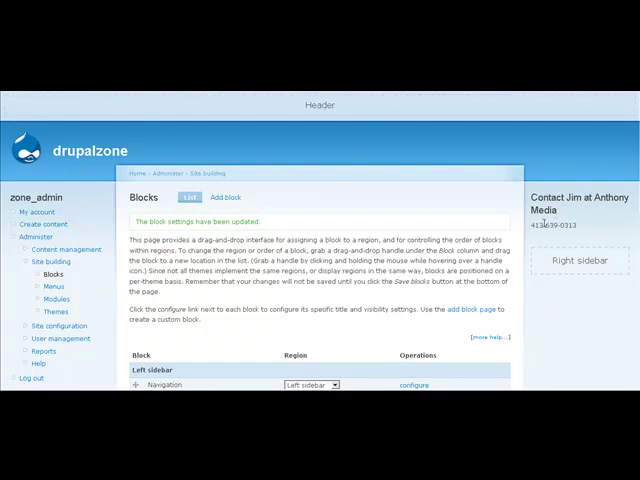
- Open the configure form for Contact Jim under the Right sidebar section
scroll("down", 3)
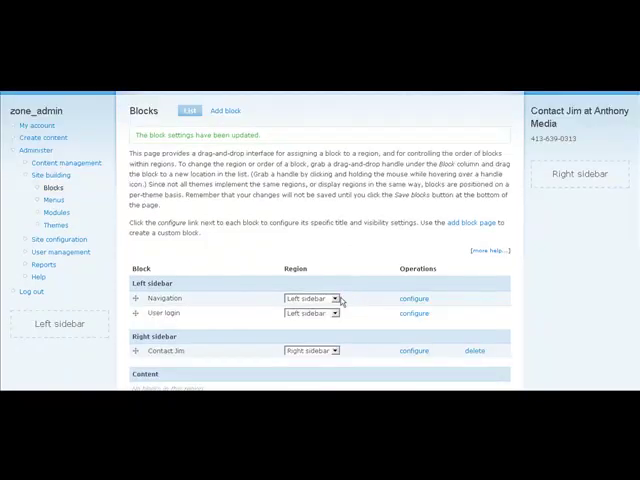
scroll("down", 3)
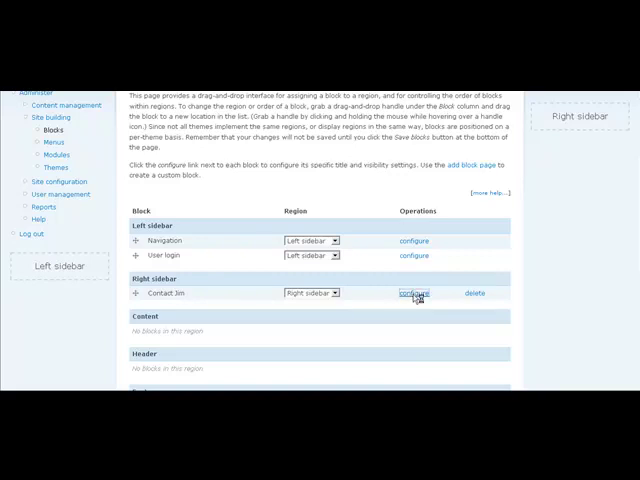
mouse_move(263, 288)
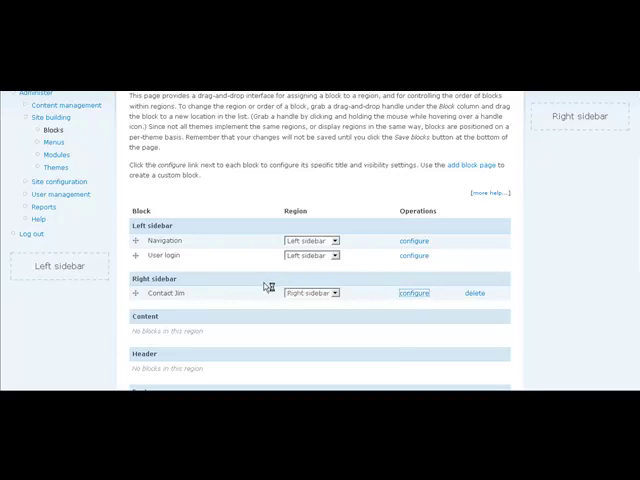
left_click(414, 293)
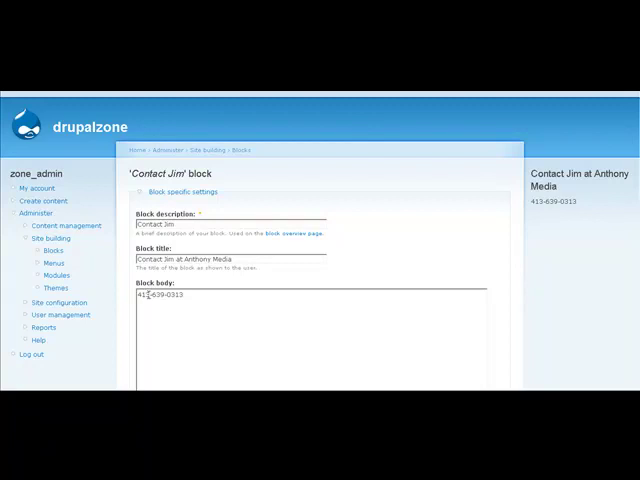
- Change the Contact Jim phone area code from 413 to 617 and save the block
double_click(142, 295)
type("617")
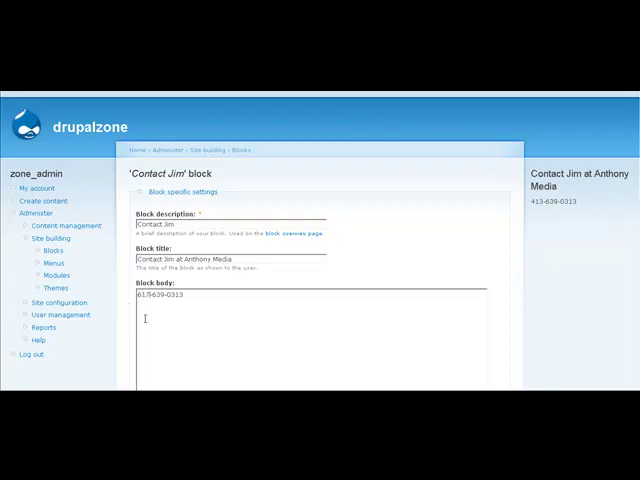
scroll("down", 3)
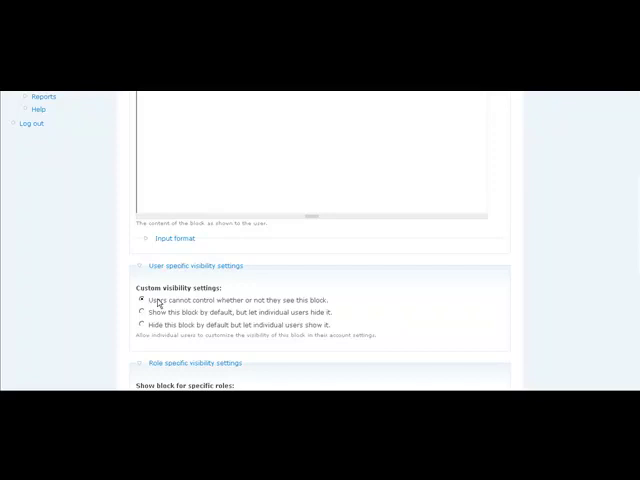
scroll("down", 3)
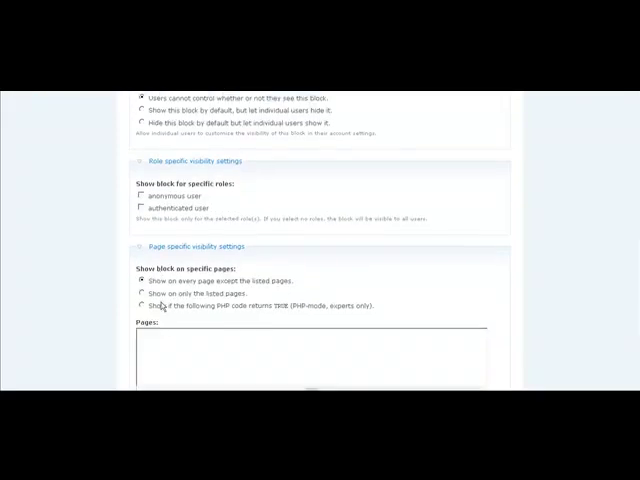
scroll("down", 3)
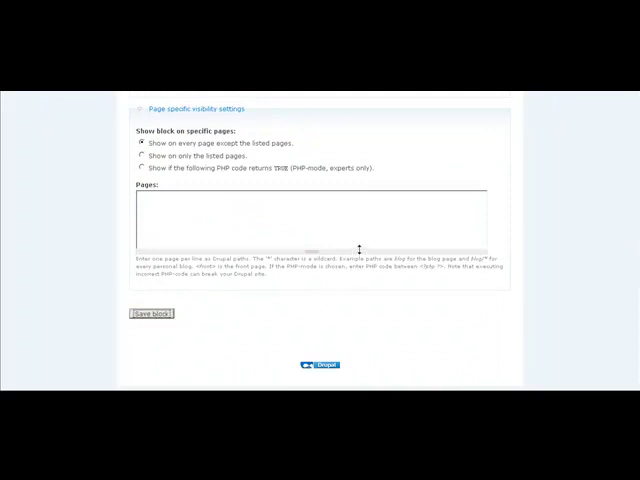
mouse_move(452, 204)
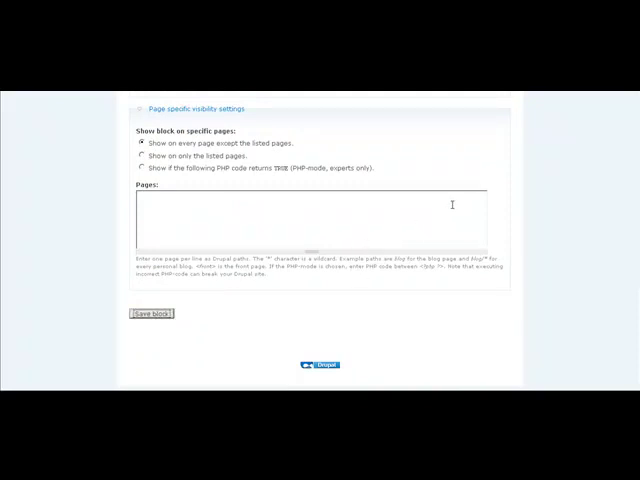
left_click(151, 313)
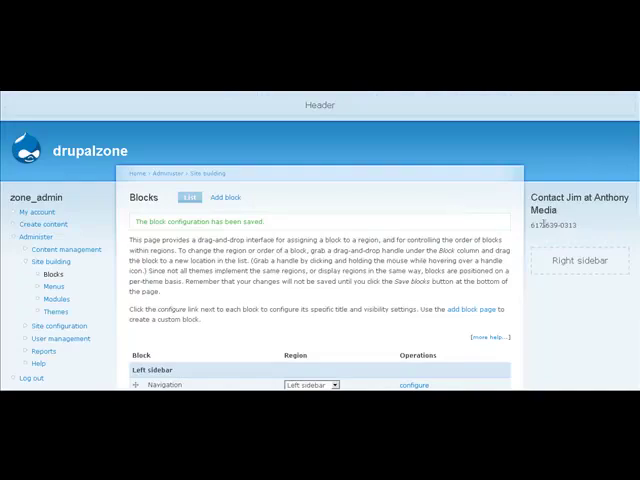
mouse_move(488, 221)
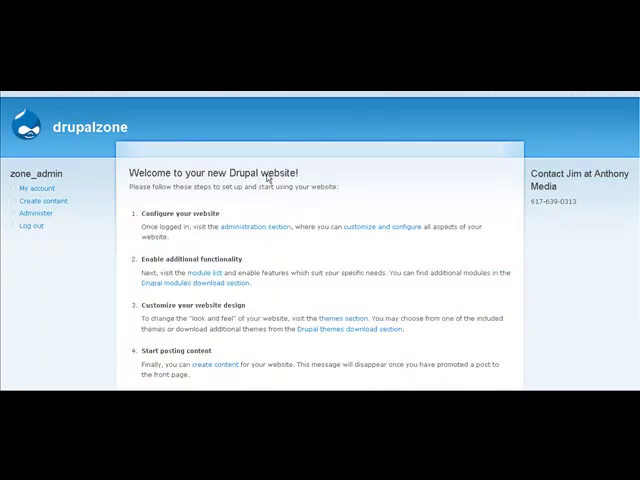
mouse_move(545, 229)
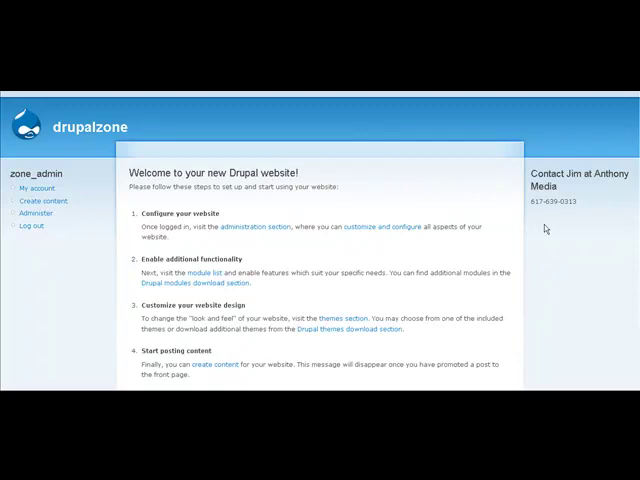
mouse_move(568, 237)
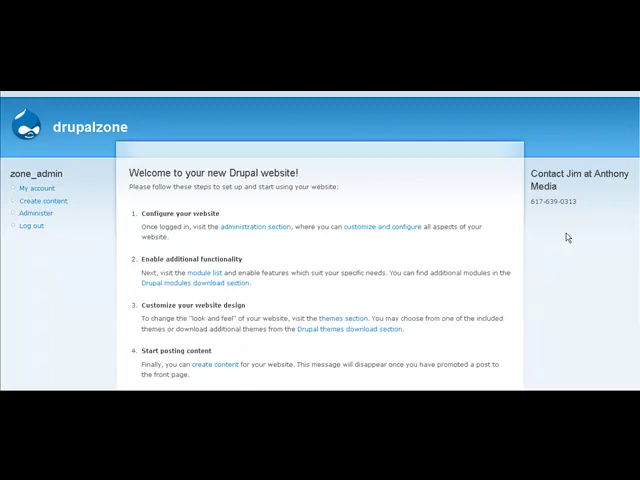
mouse_move(311, 210)
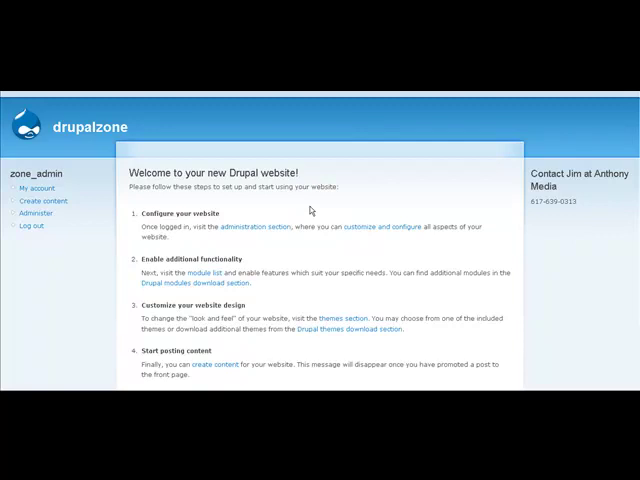
mouse_move(337, 208)
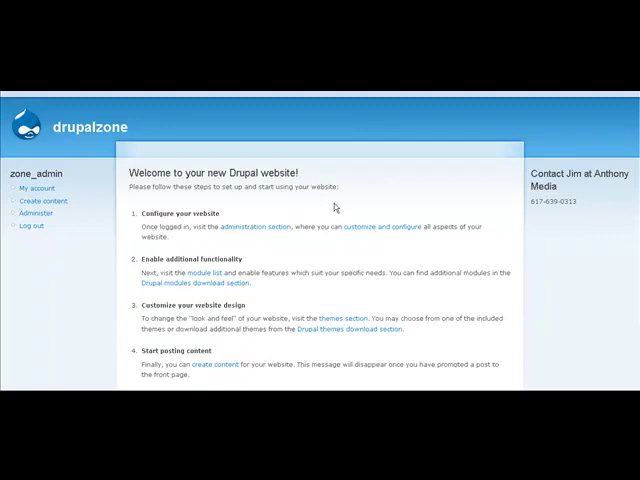